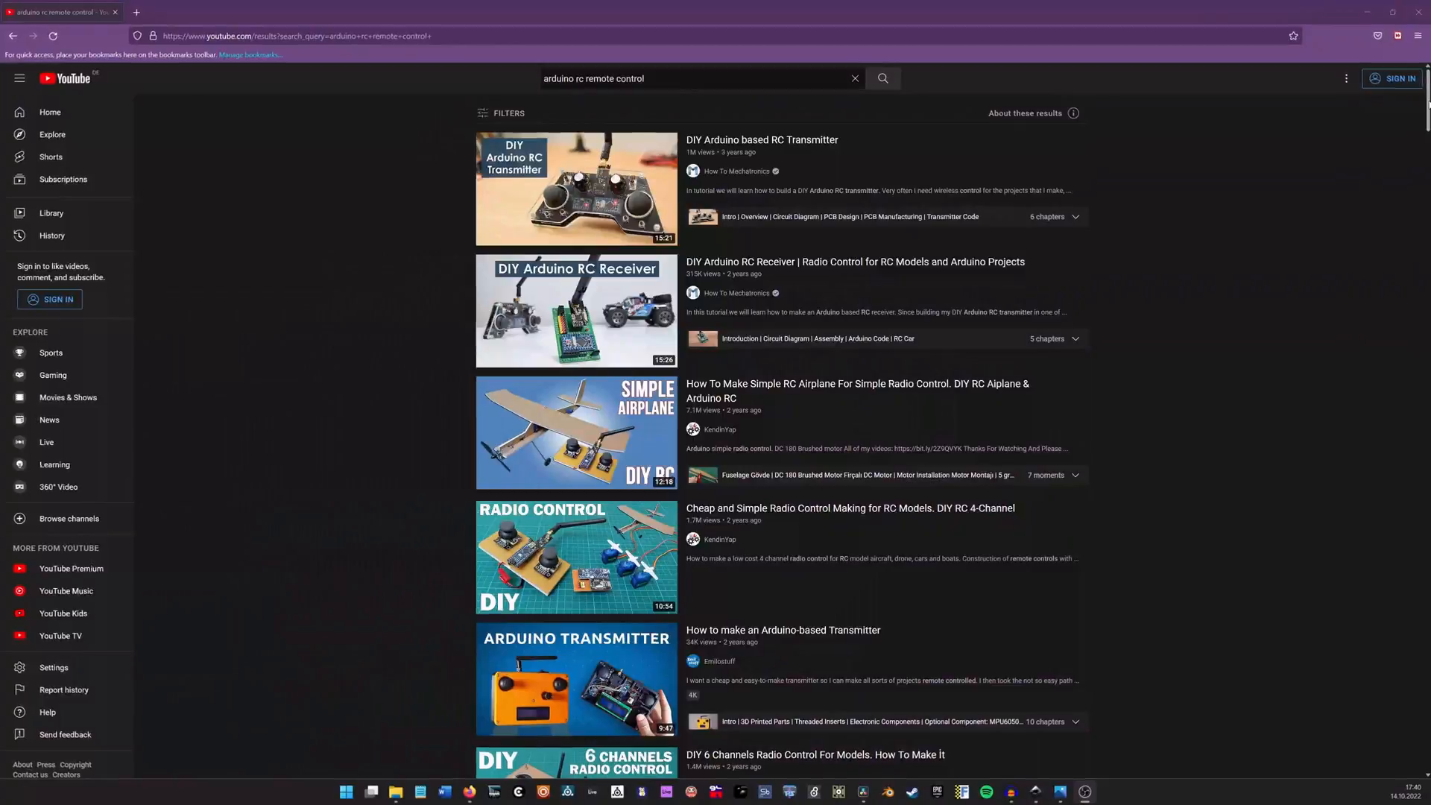
- Scroll through the ArduPilot page, then switch to the Pixhawk tab and scroll its page
scroll(down, 3)
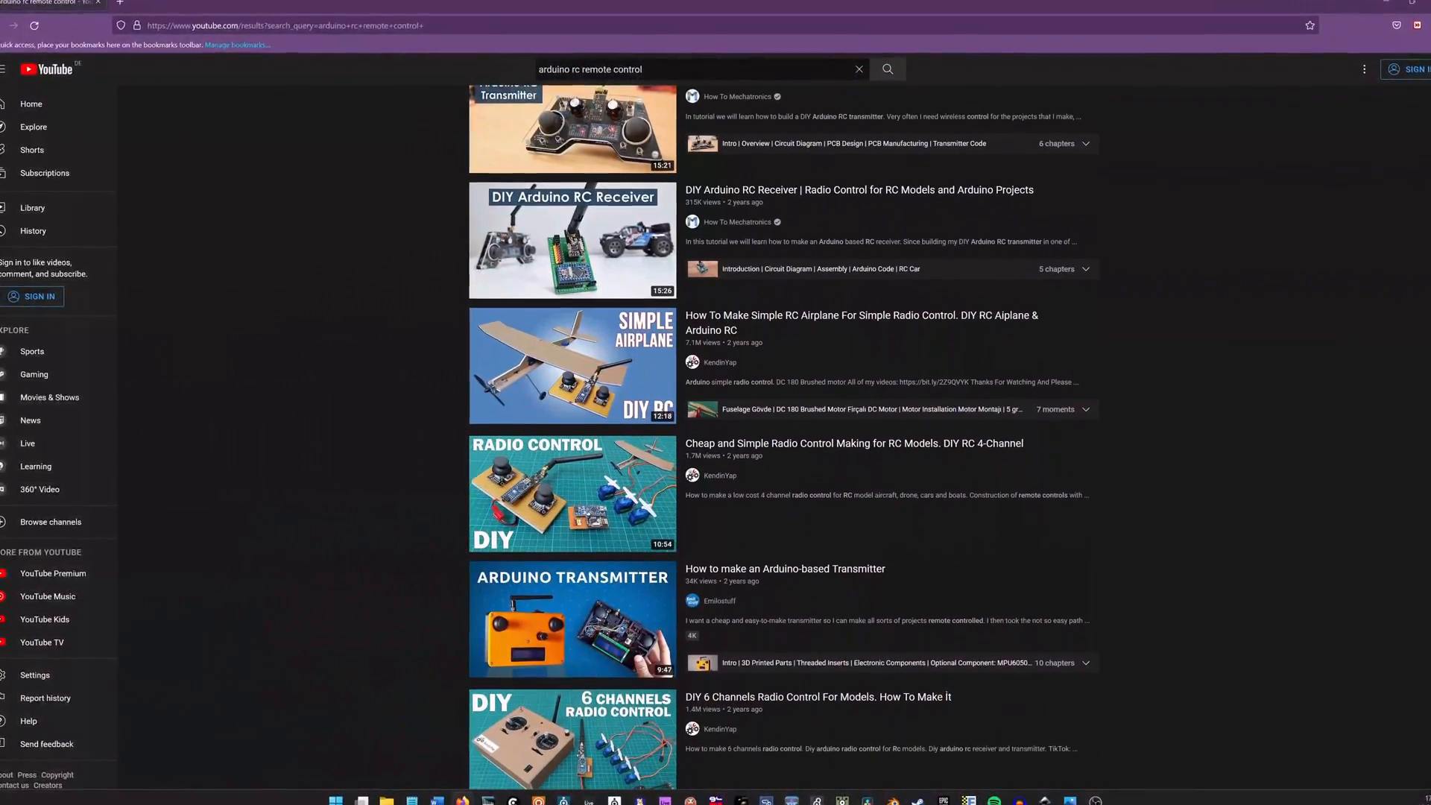
scroll(down, 3)
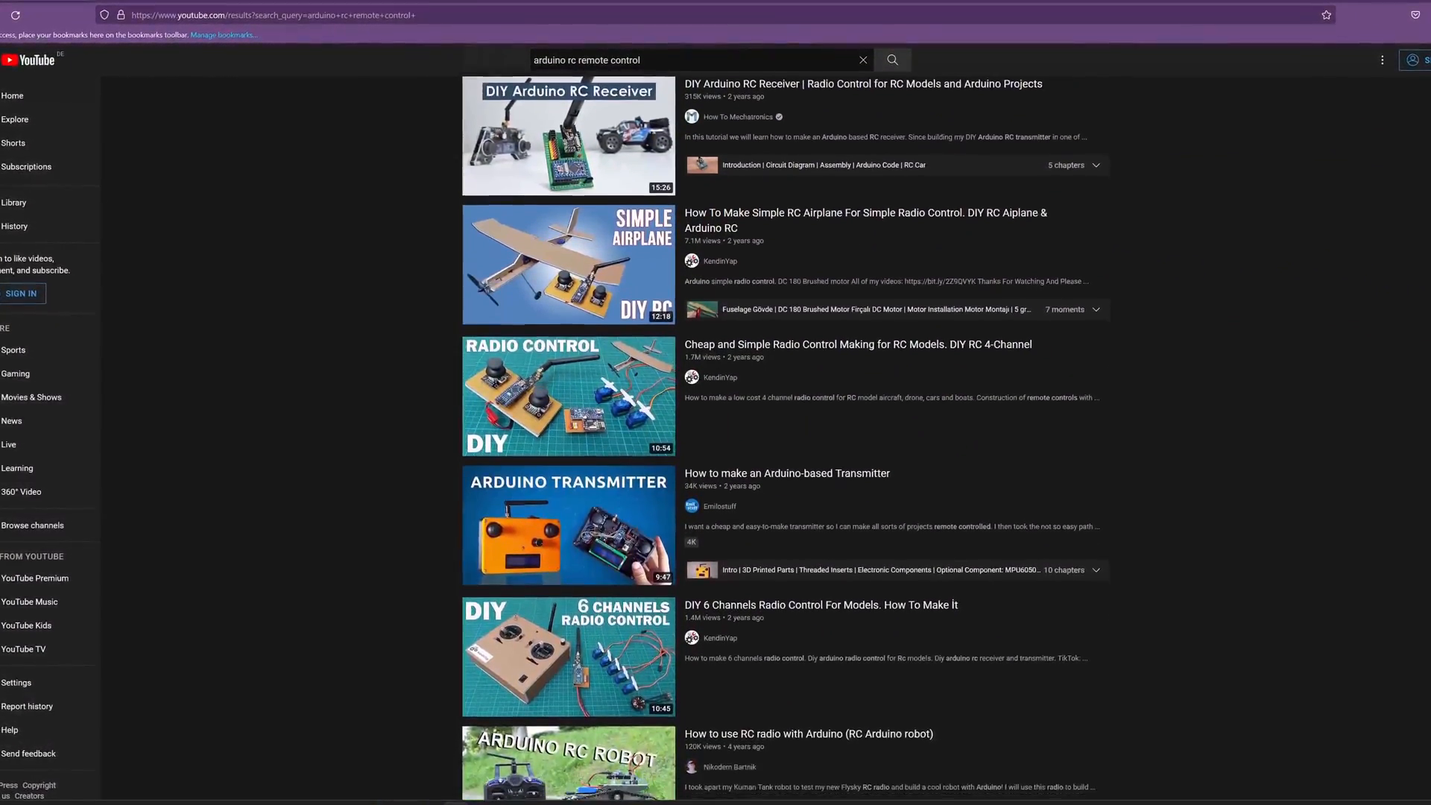
scroll(down, 3)
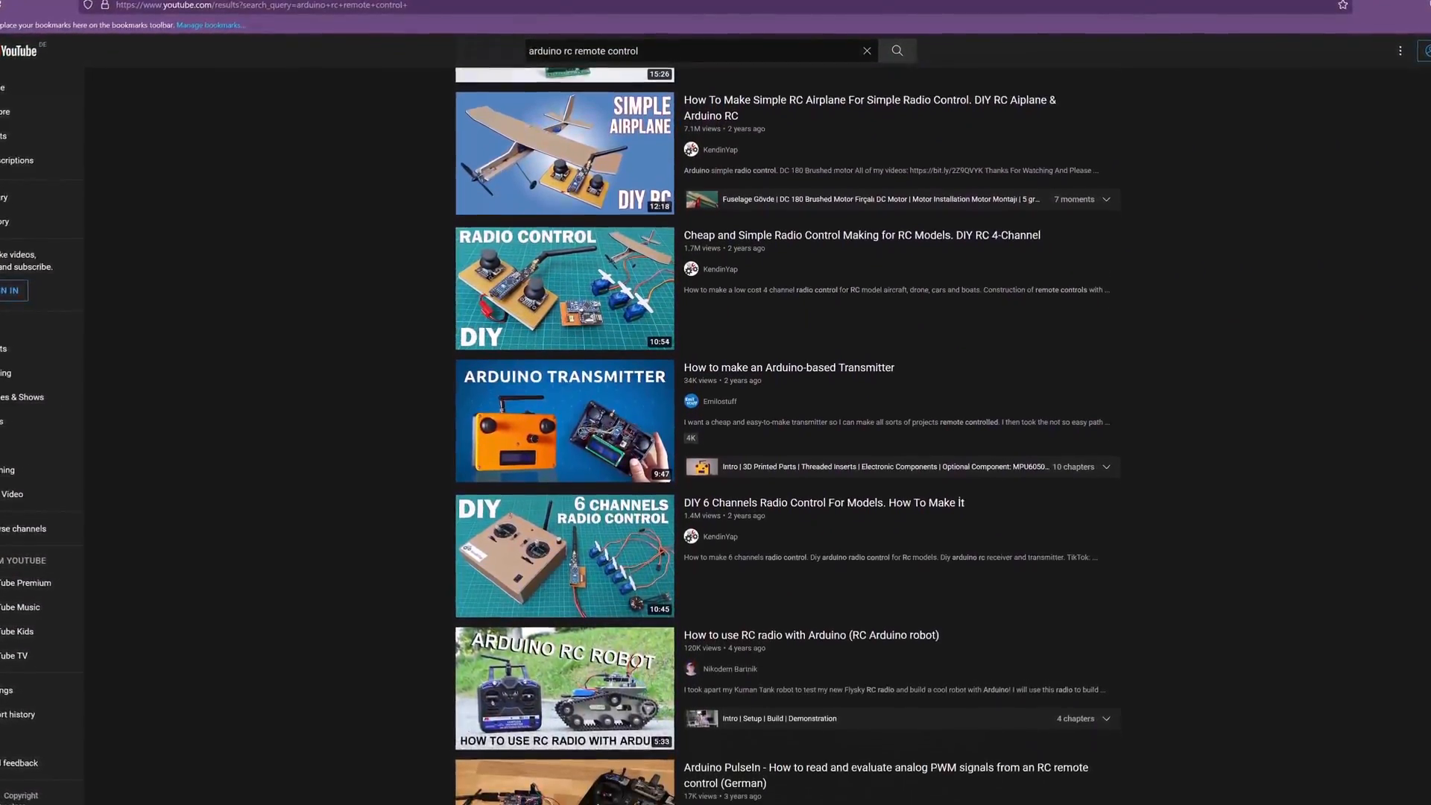
scroll(down, 3)
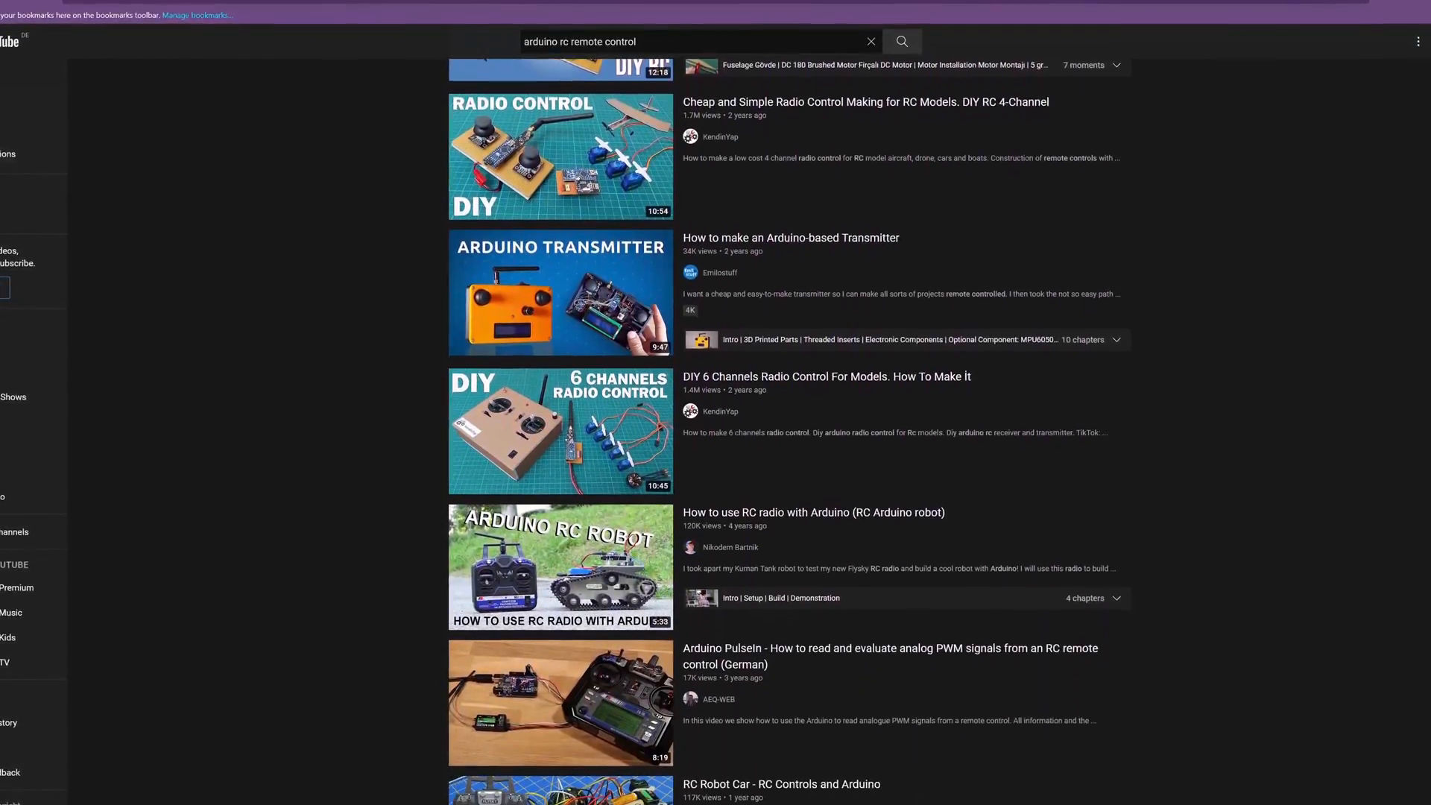
scroll(down, 3)
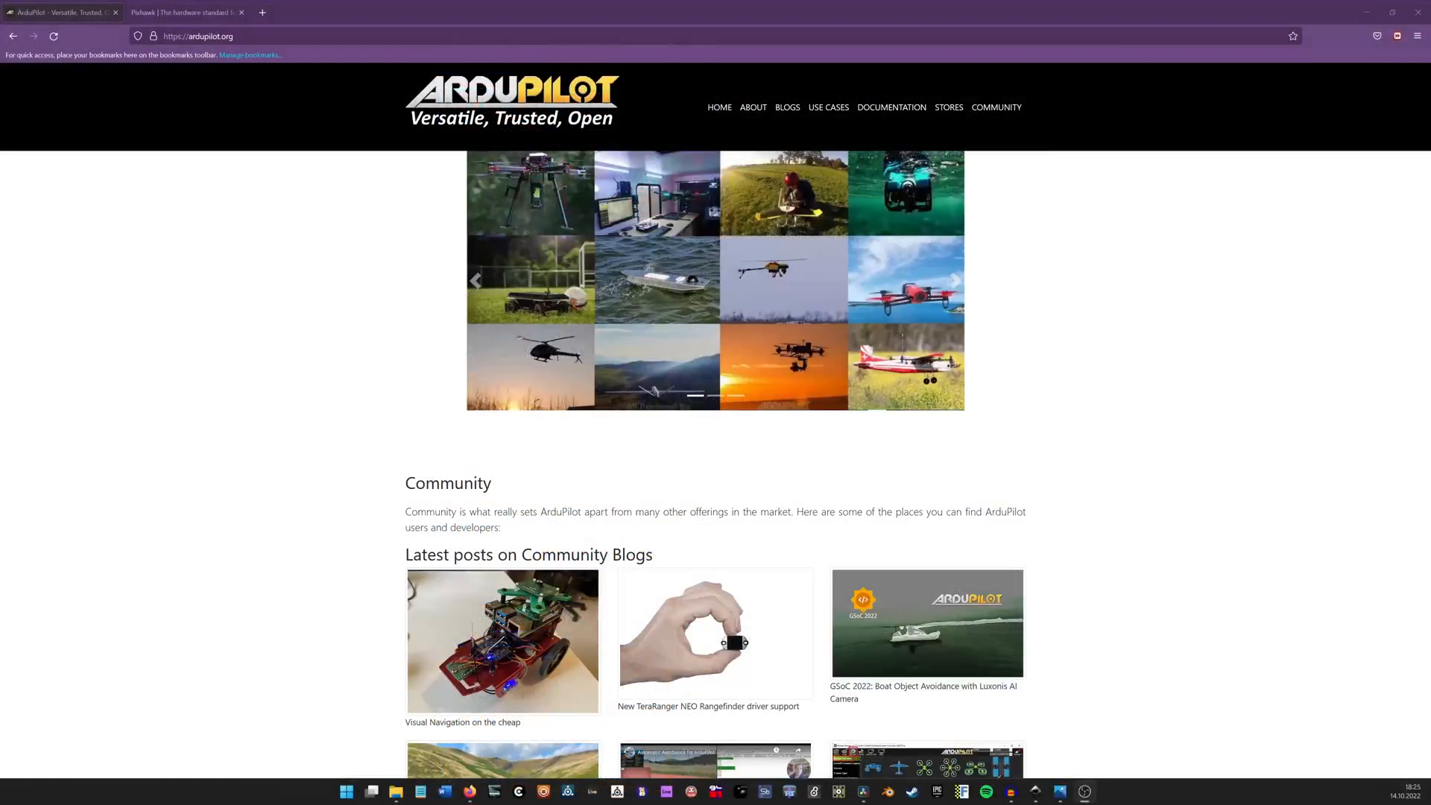
click(185, 12)
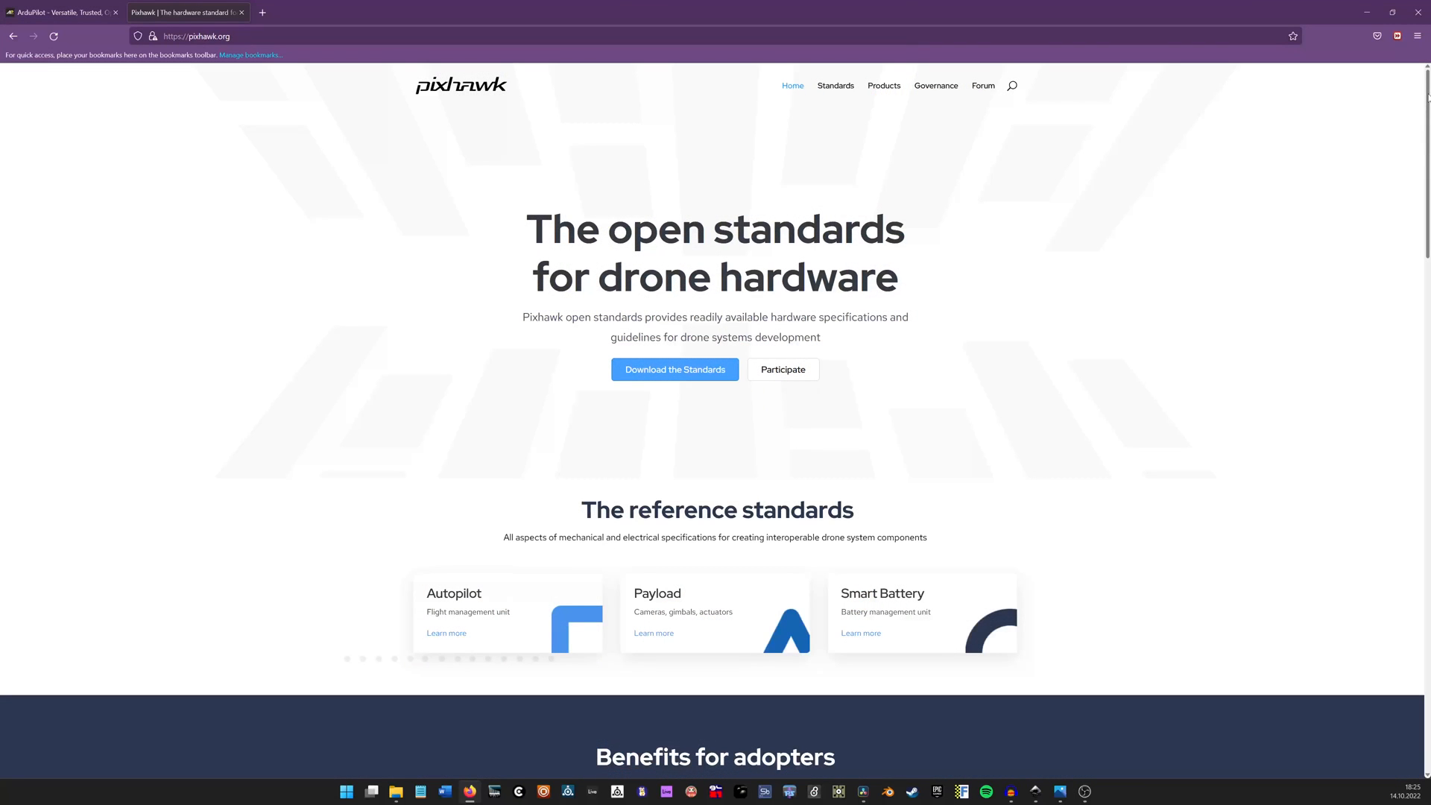
scroll(down, 3)
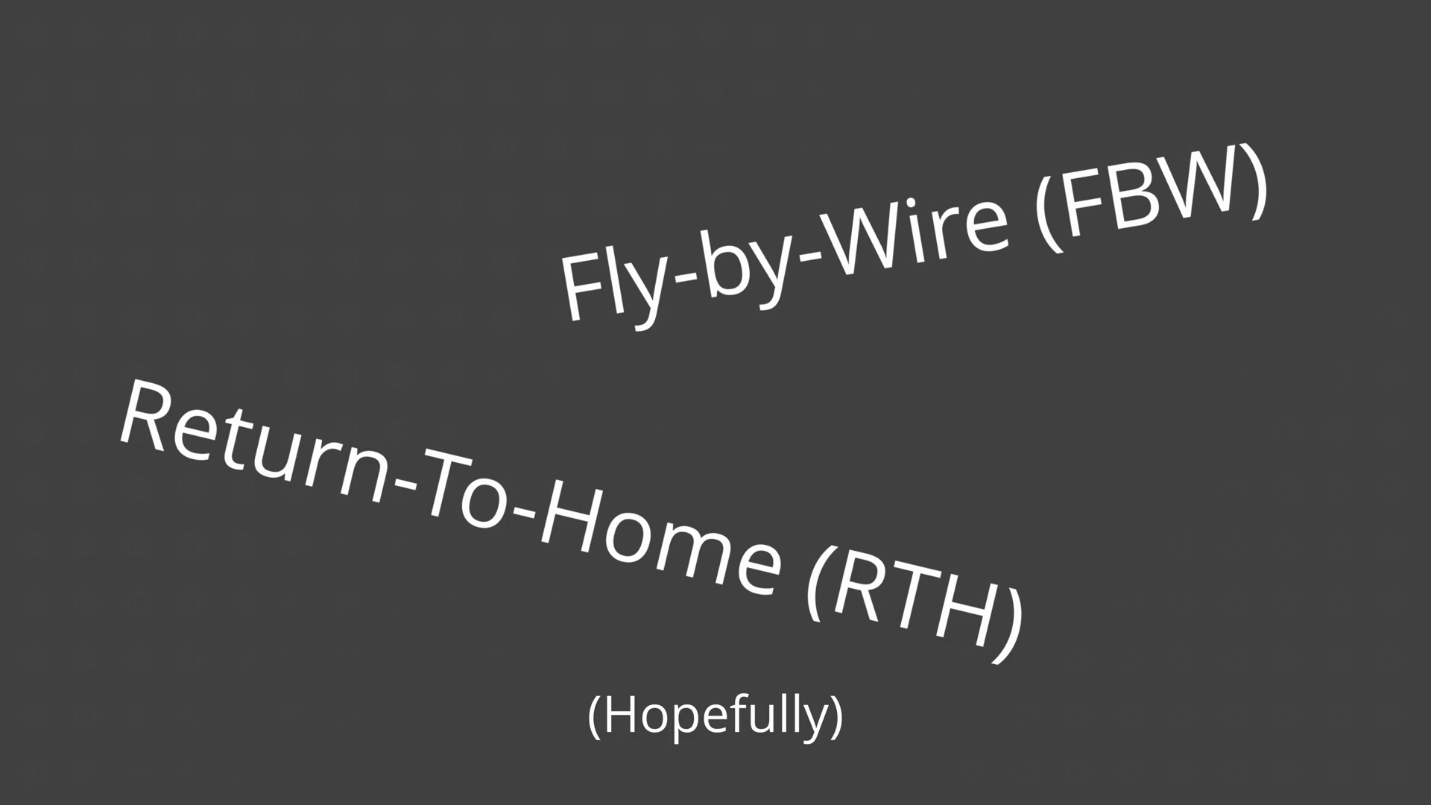
- Advance to the slide naming Fly-by-Wire (FBW) and Return-To-Home (RTH) as hoped-for features
key(right)
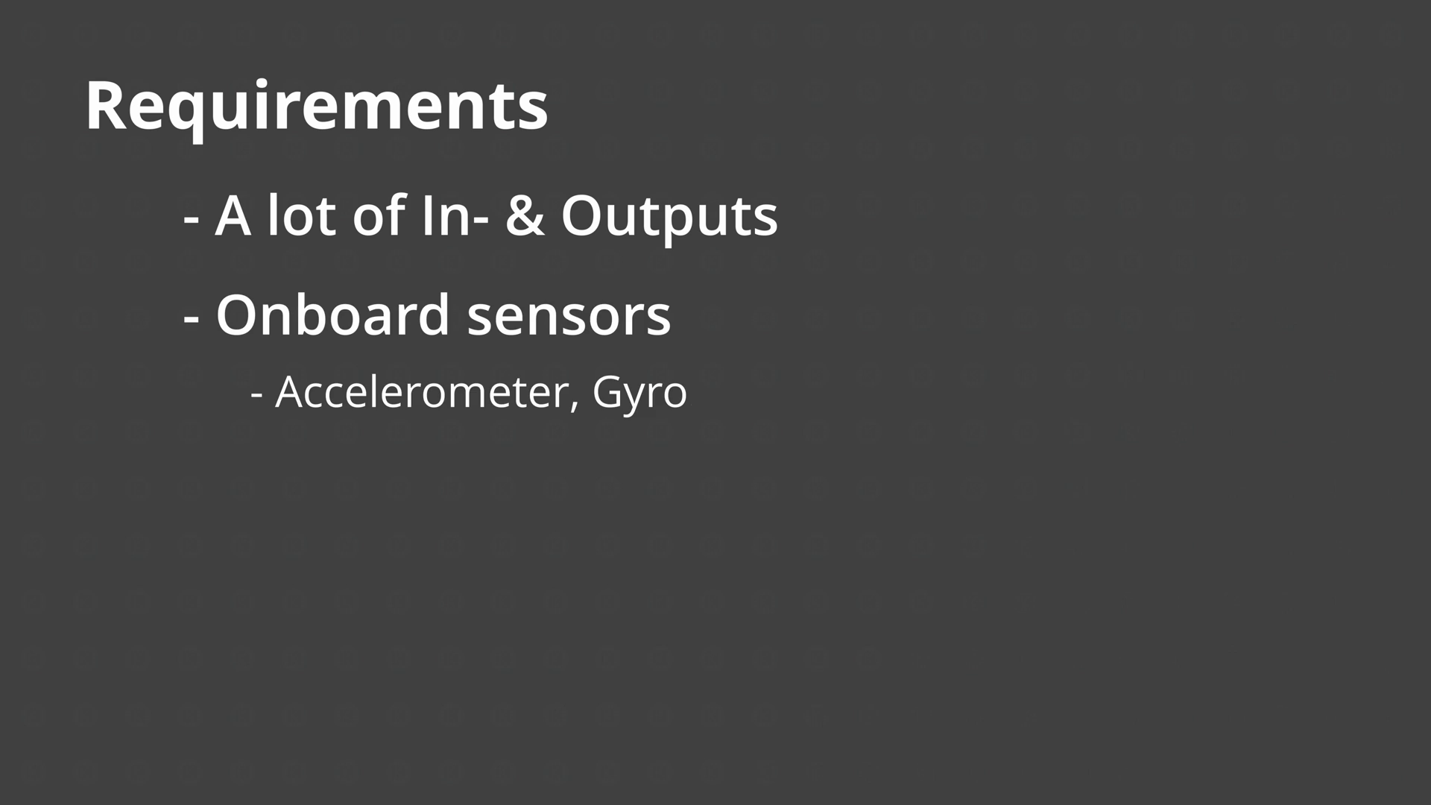
- Append ', Magnetometer' after Gyro in the onboard sensors list on the Requirements slide
text(, Magnetometer)
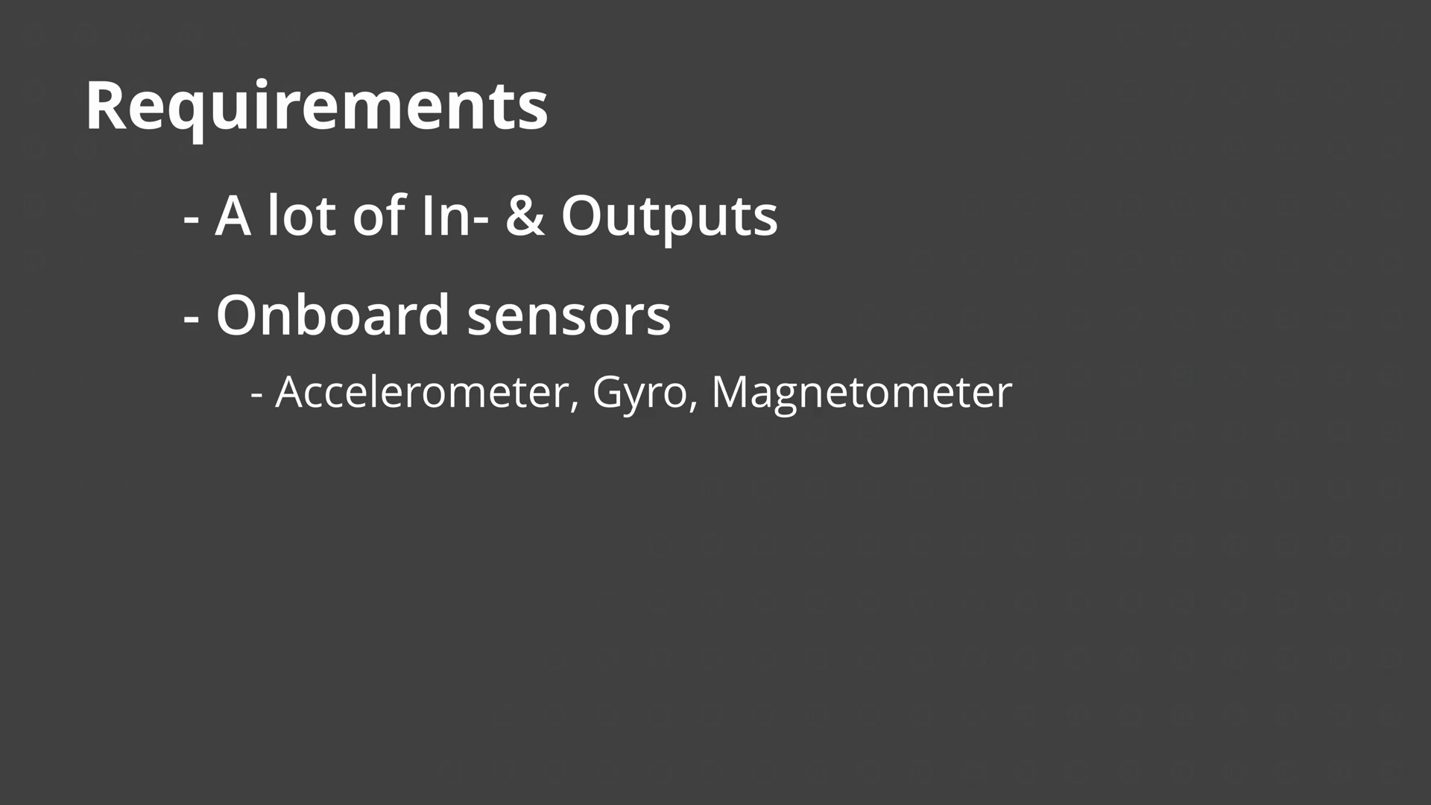